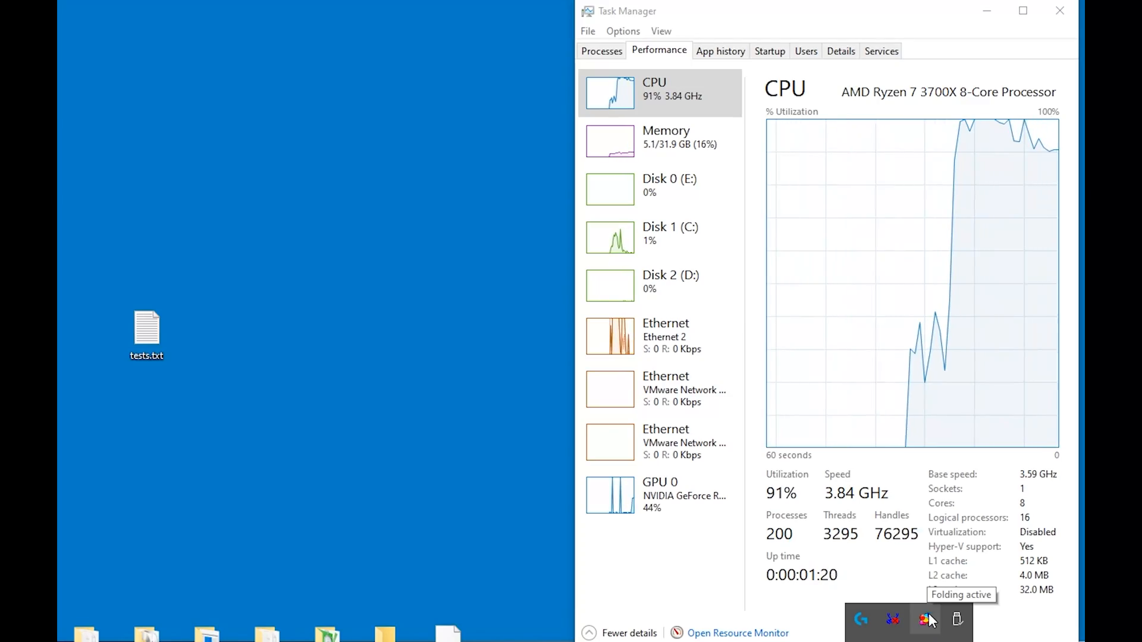
Check the tests.txt notes briefly, then launch HWMonitor beside Task Manager to read CPU temperatures under load
double_click(146, 329)
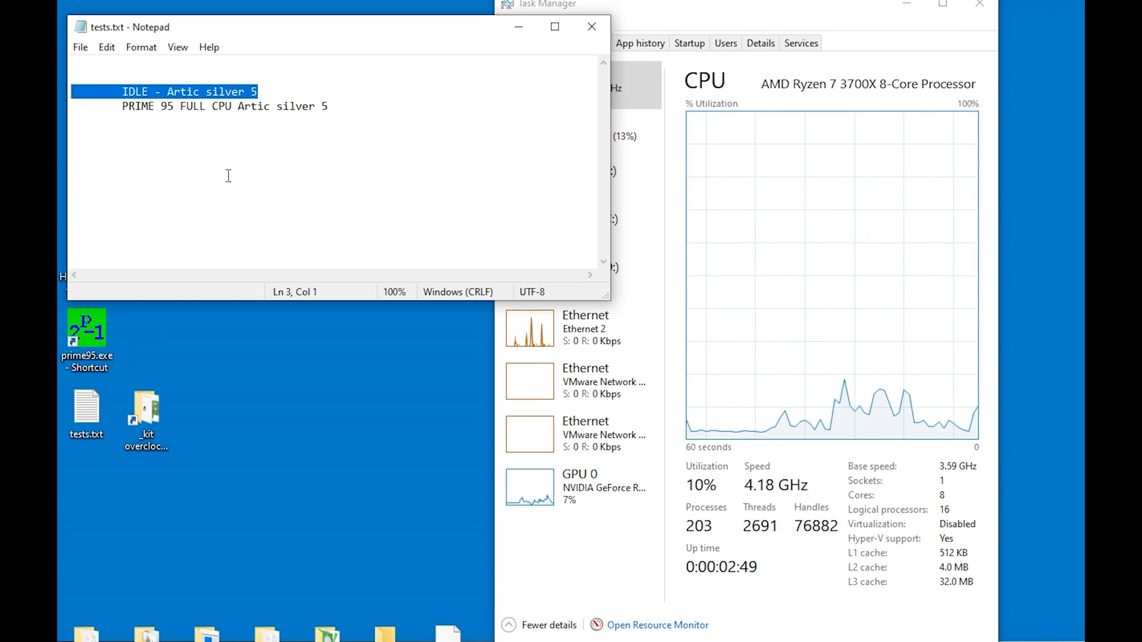
click(591, 28)
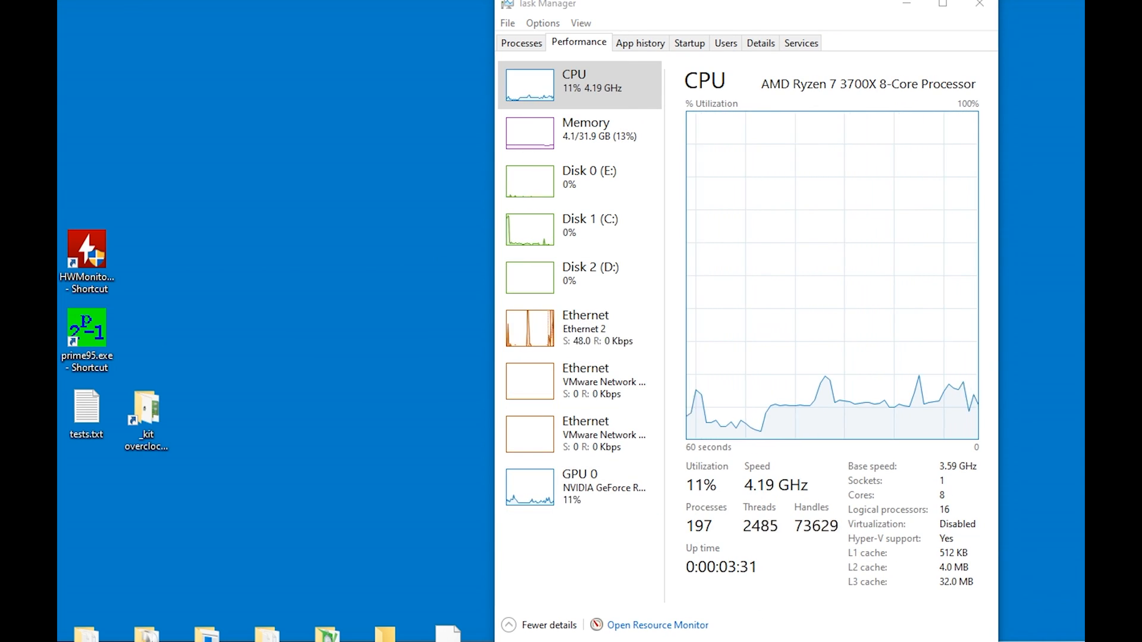
double_click(85, 249)
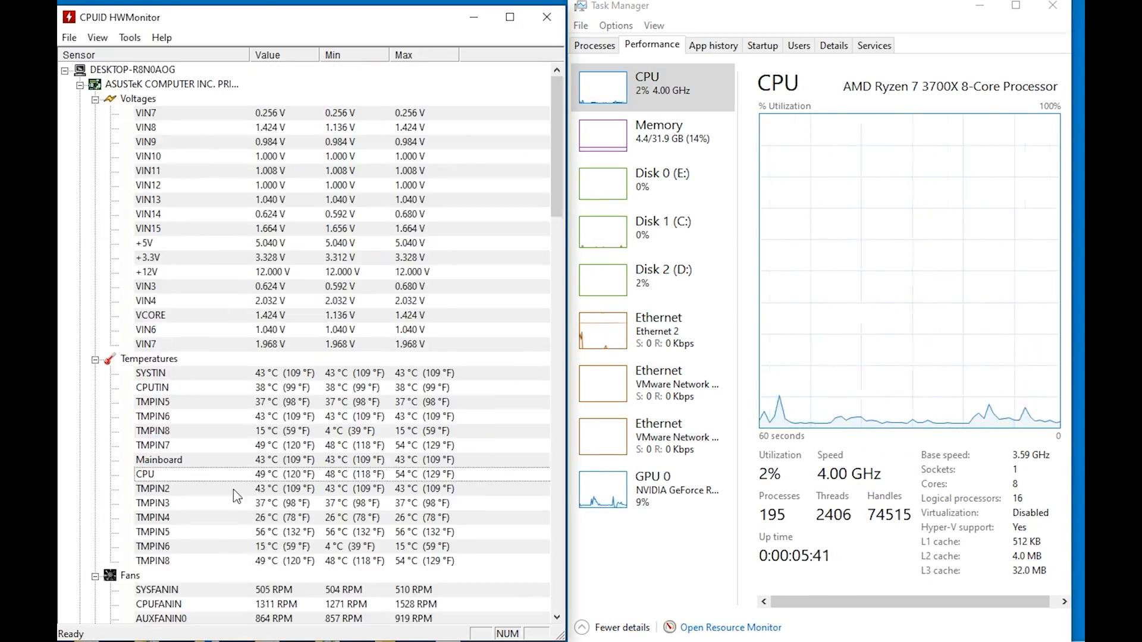
scroll(down, 3)
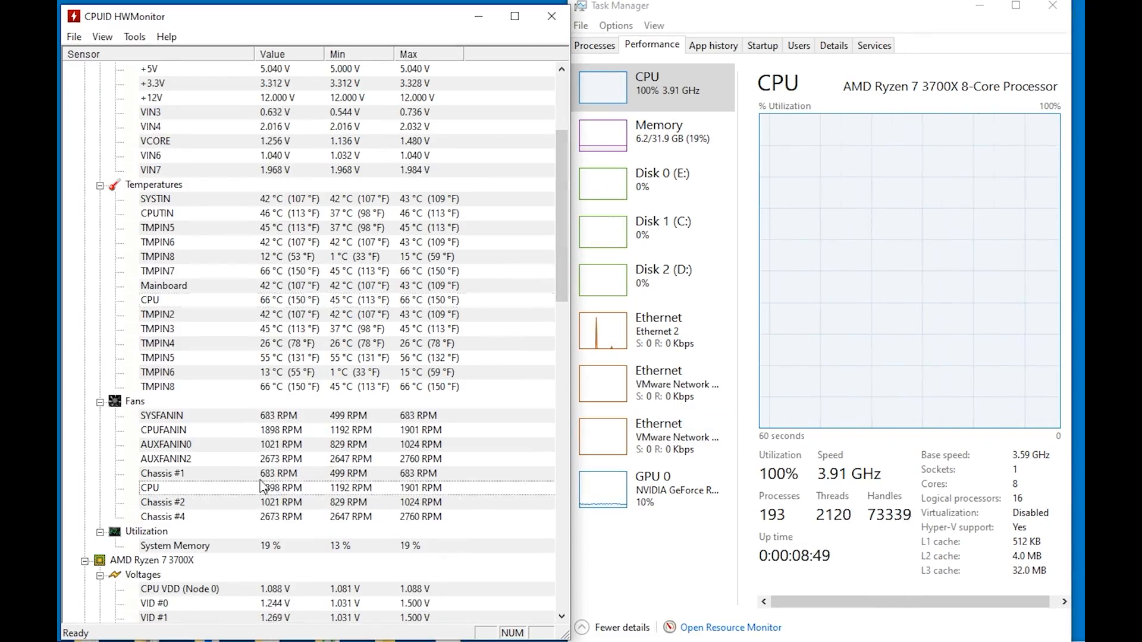